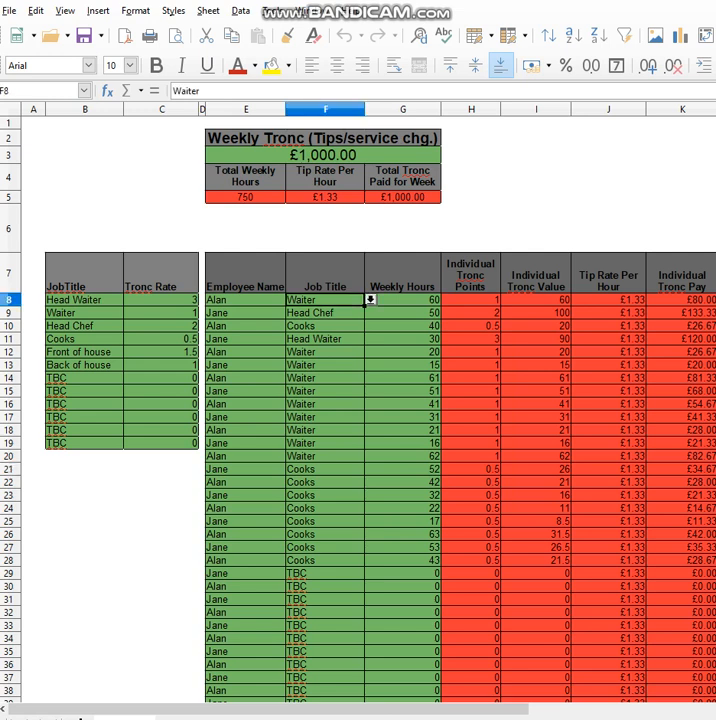
click(368, 300)
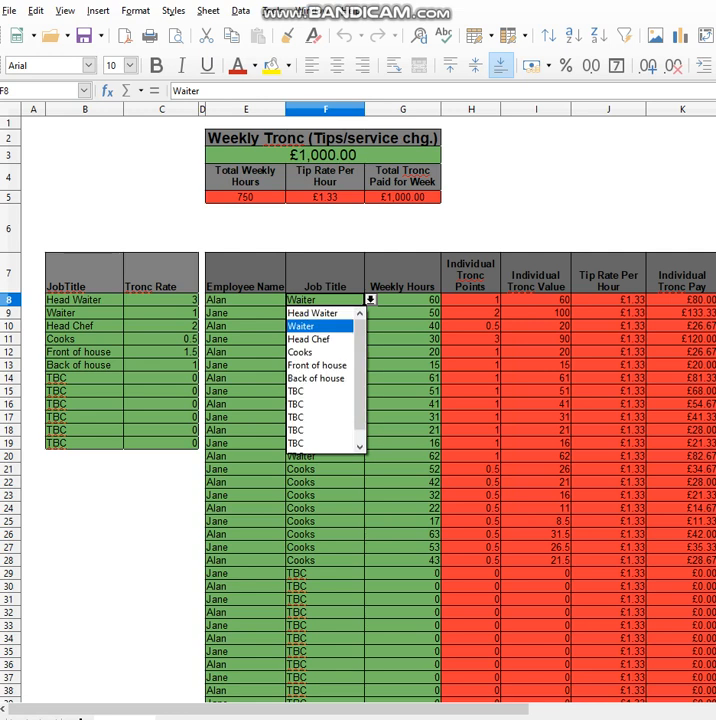
click(300, 326)
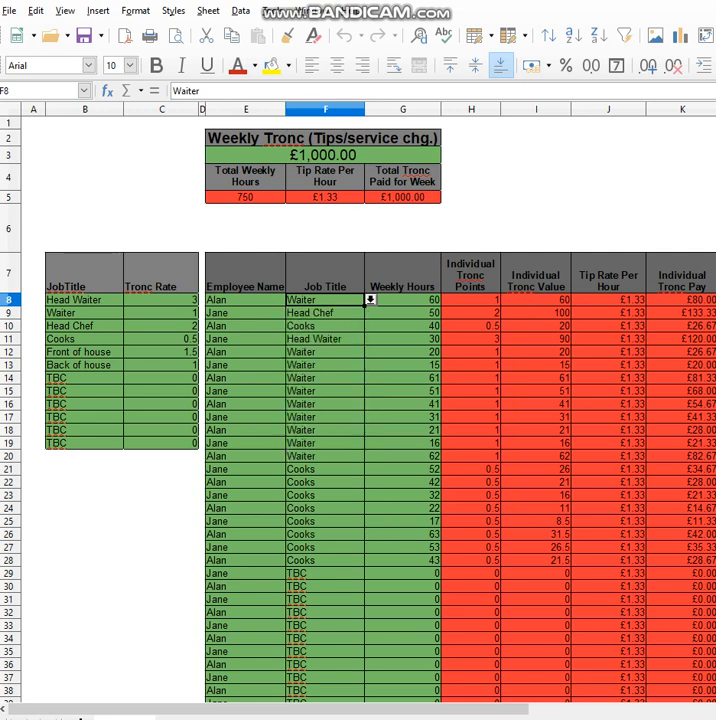